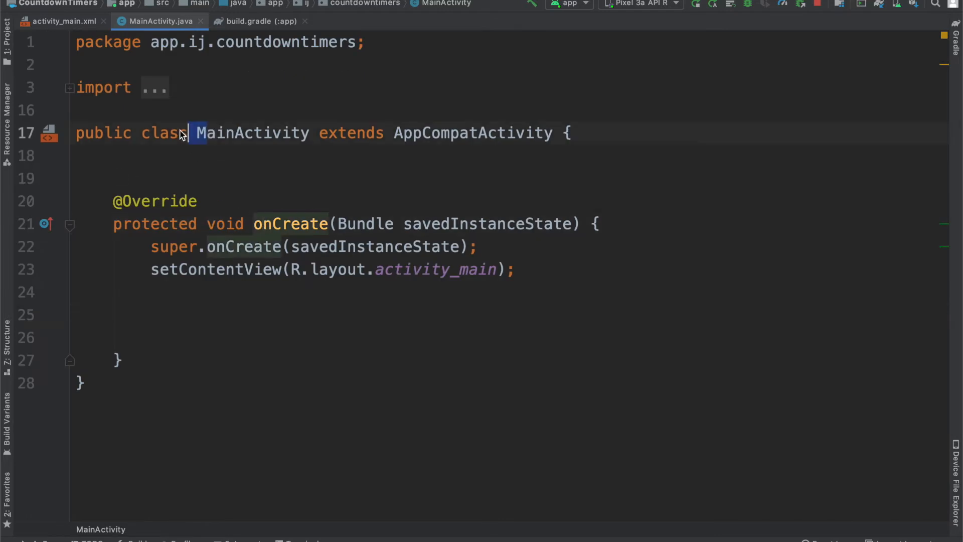
# Step: Begin an AlertDialog.Builder(this) chain titled "IJ Apps" with the message that the dialog will dismiss by itself
pyautogui.click(150, 314)
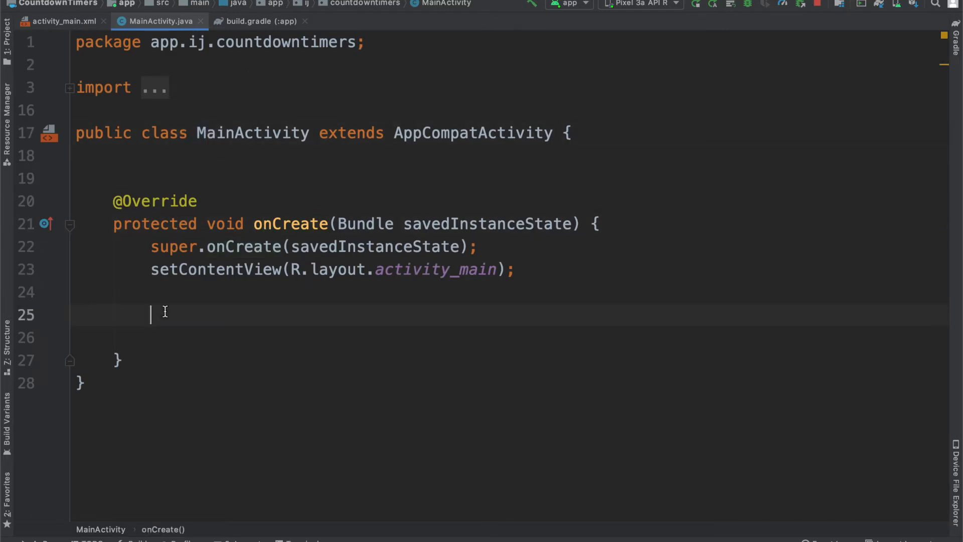
pyautogui.write('AlertDialog dialog = new AlertDialog.Builder((')
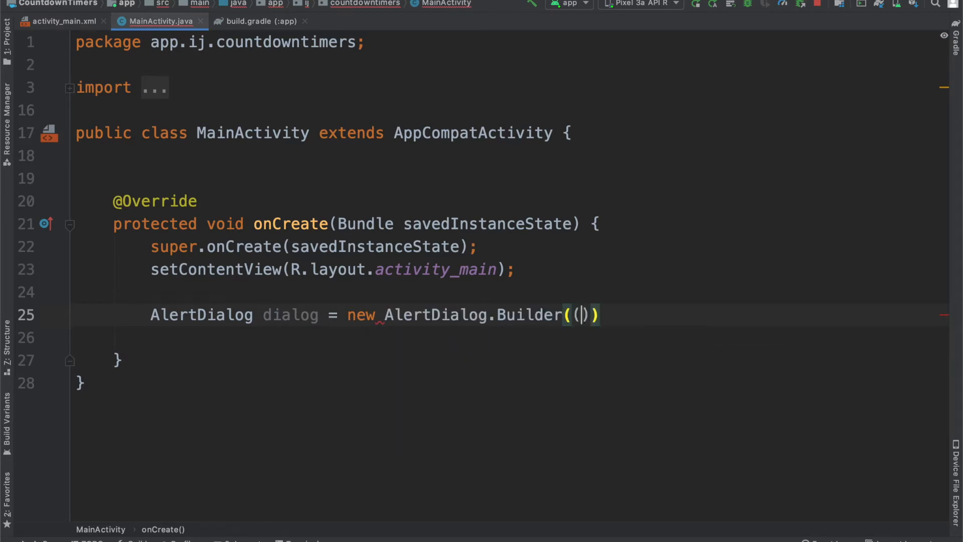
pyautogui.write('this')
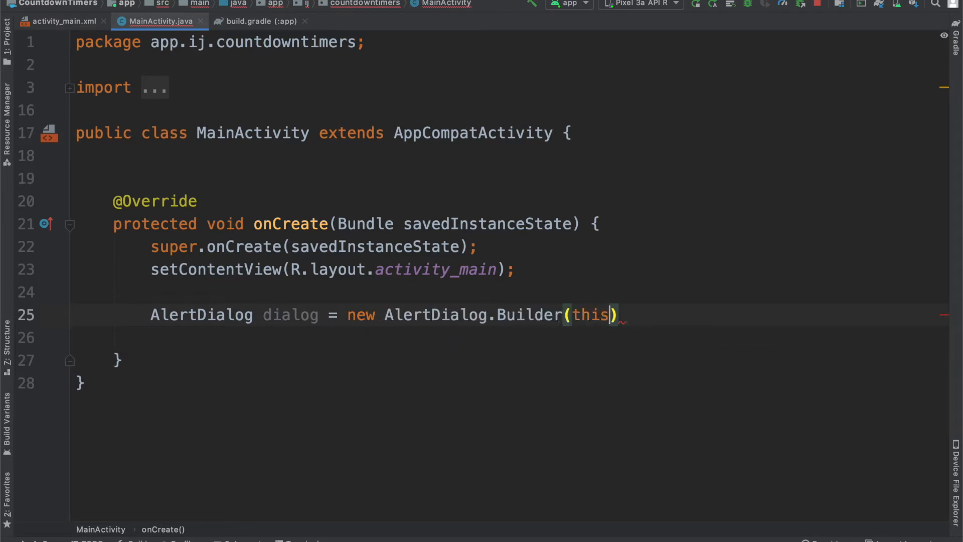
pyautogui.write('.setTitle("IJ Apps')
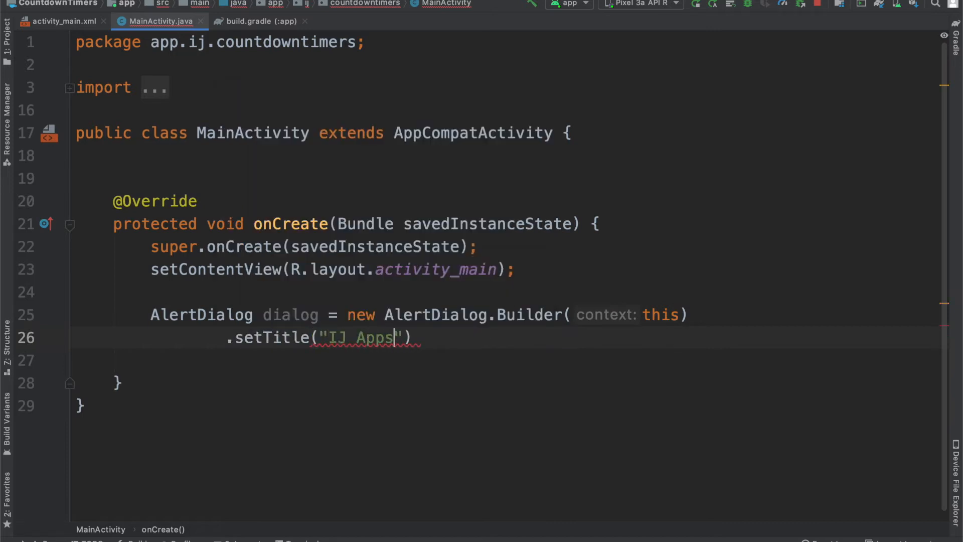
pyautogui.write('.setMessage("This')
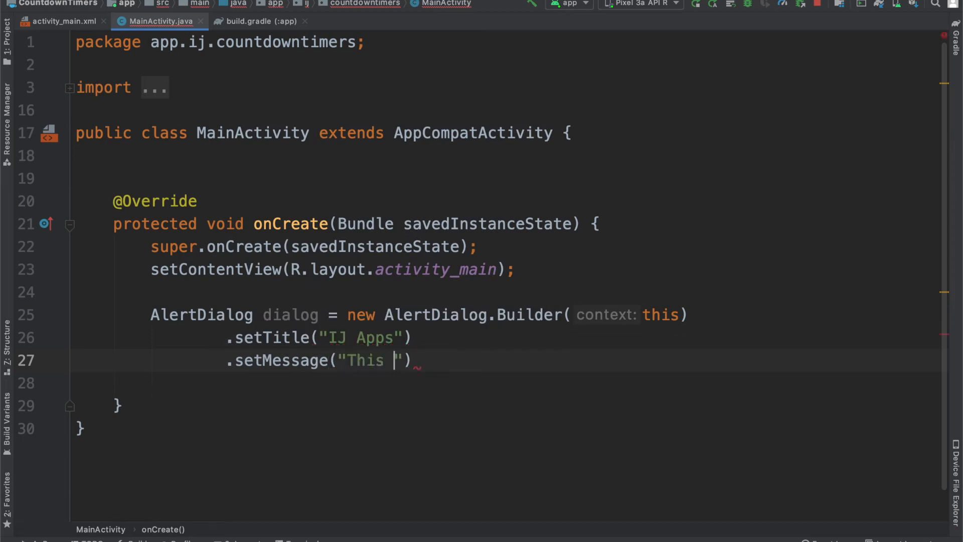
pyautogui.write('dialog will dismis')
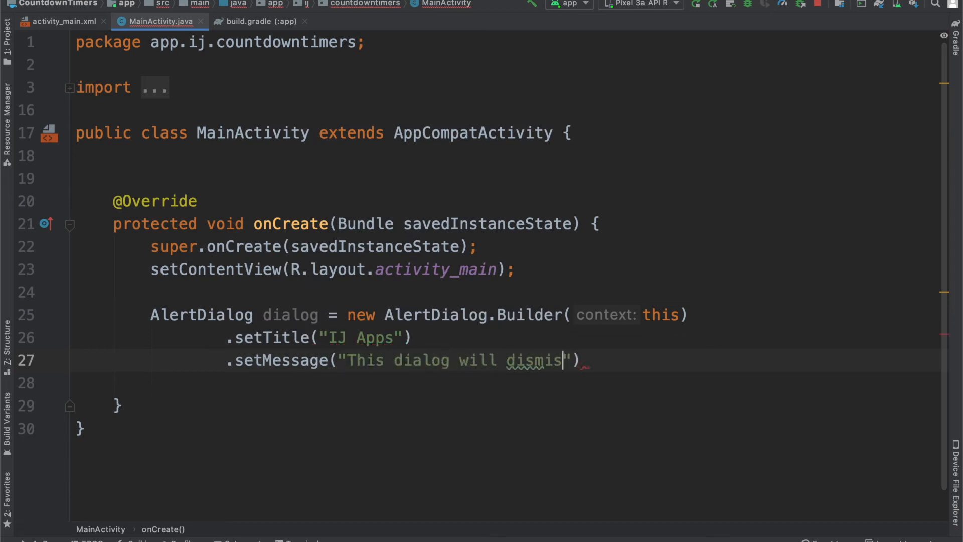
pyautogui.write('s by itself.')
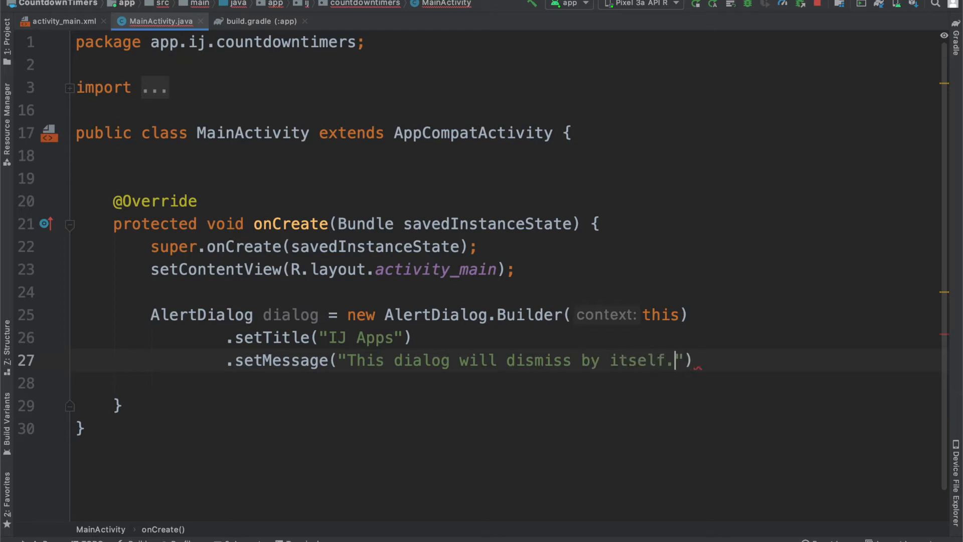
# Step: Add a "yes" positive button and "no" negative button with null listeners, then create() the dialog
pyautogui.write('.setPositiveButton("yes')
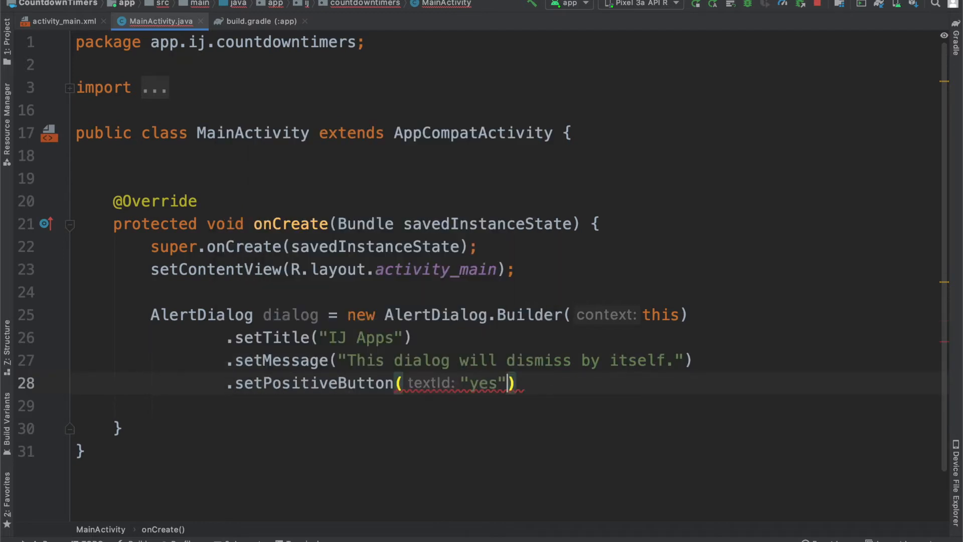
pyautogui.write(', null')
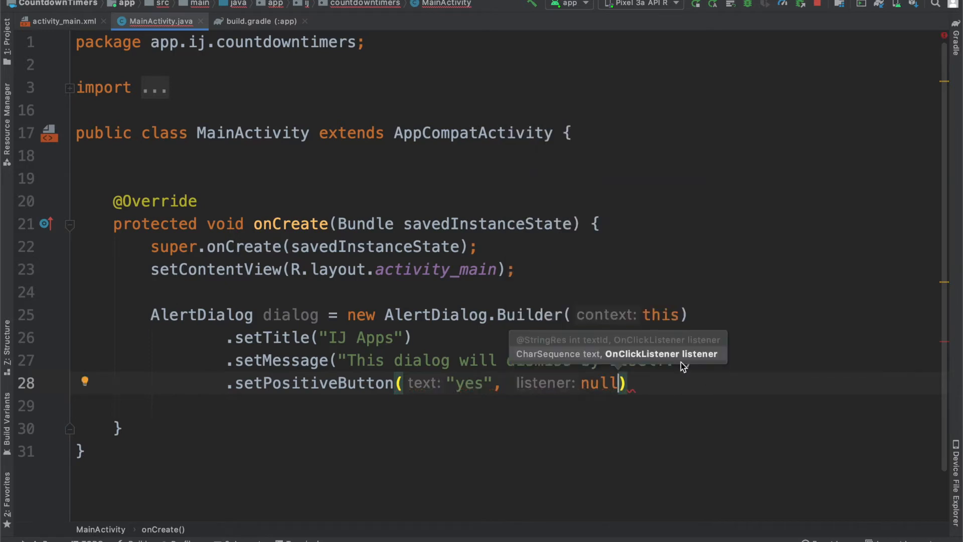
pyautogui.write('.set')
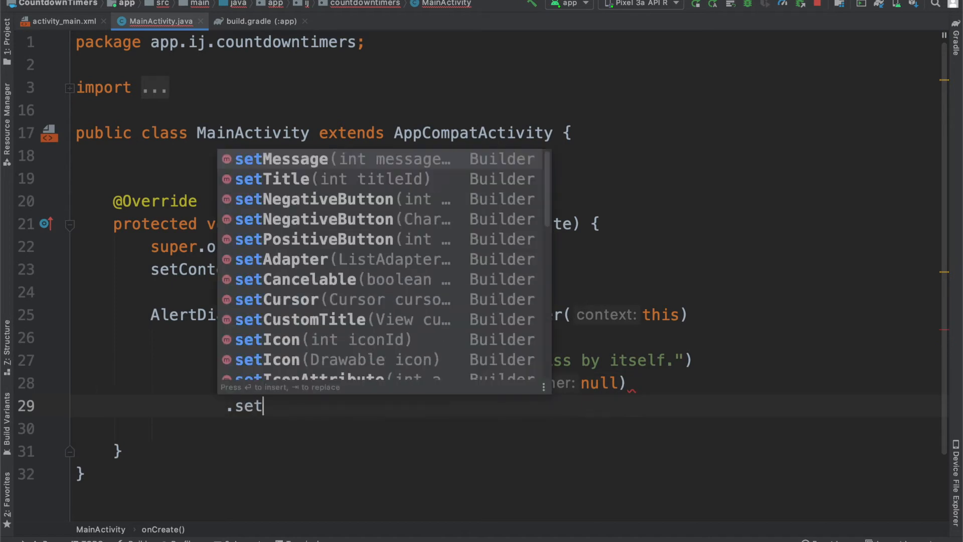
pyautogui.click(294, 198)
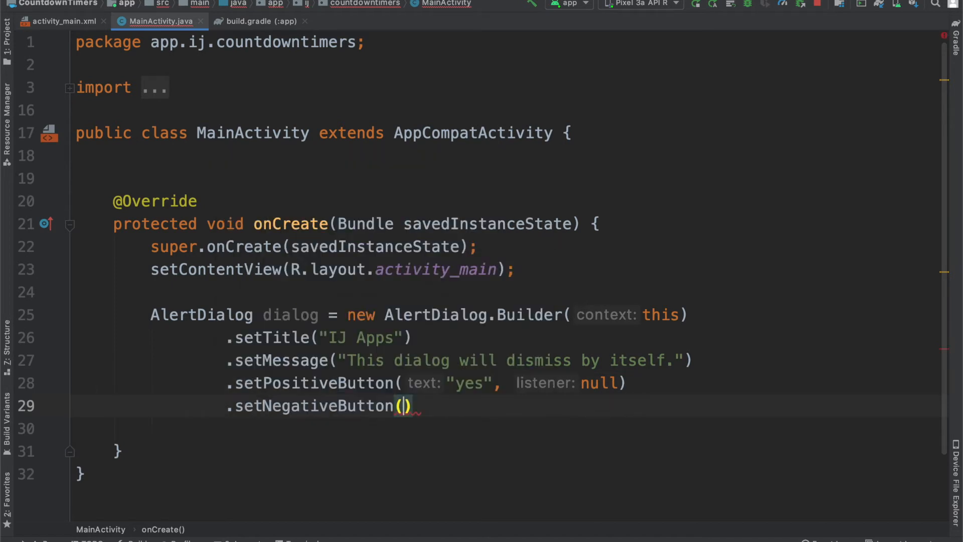
pyautogui.write('"no", null')
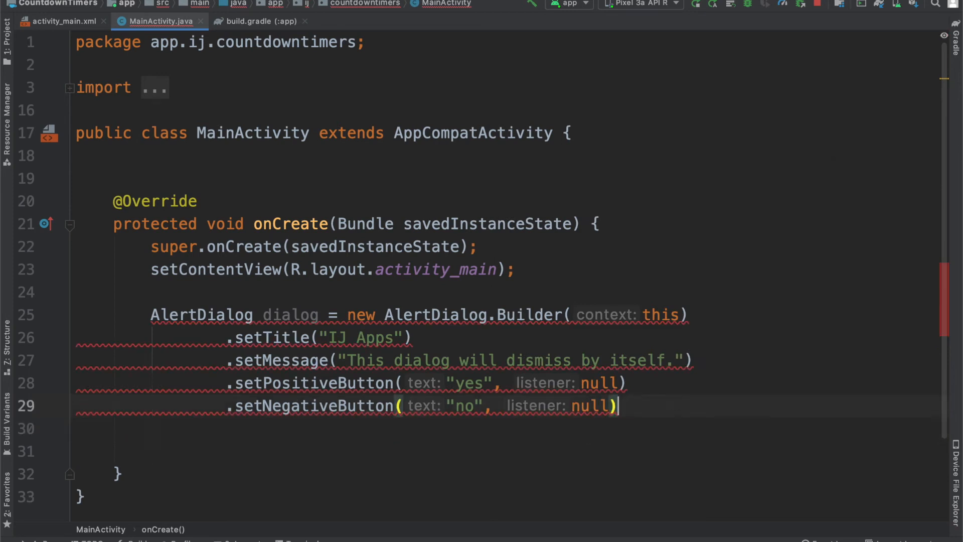
pyautogui.write('.create();')
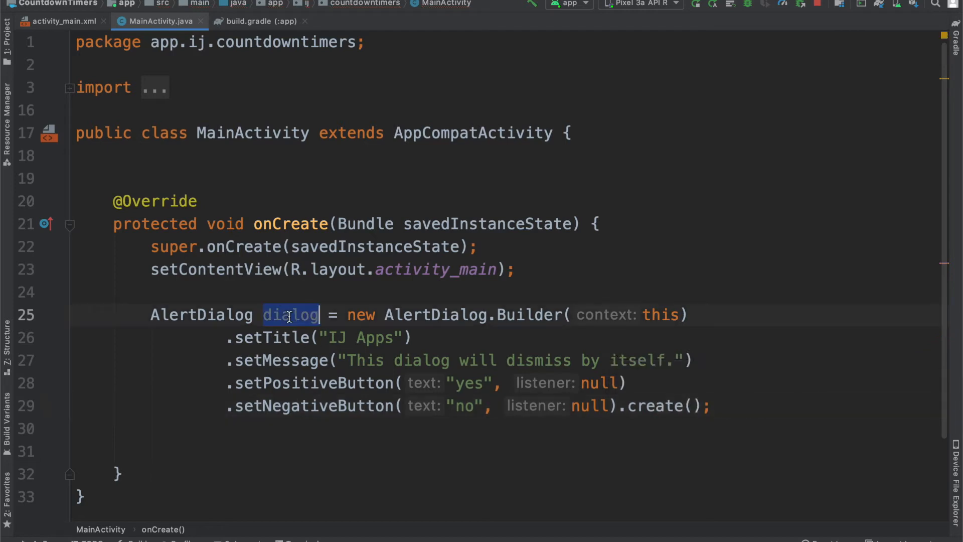
# Step: Attach dialog.setOnShowListener with a new anonymous OnShowListener and empty onShow stub
pyautogui.click(149, 451)
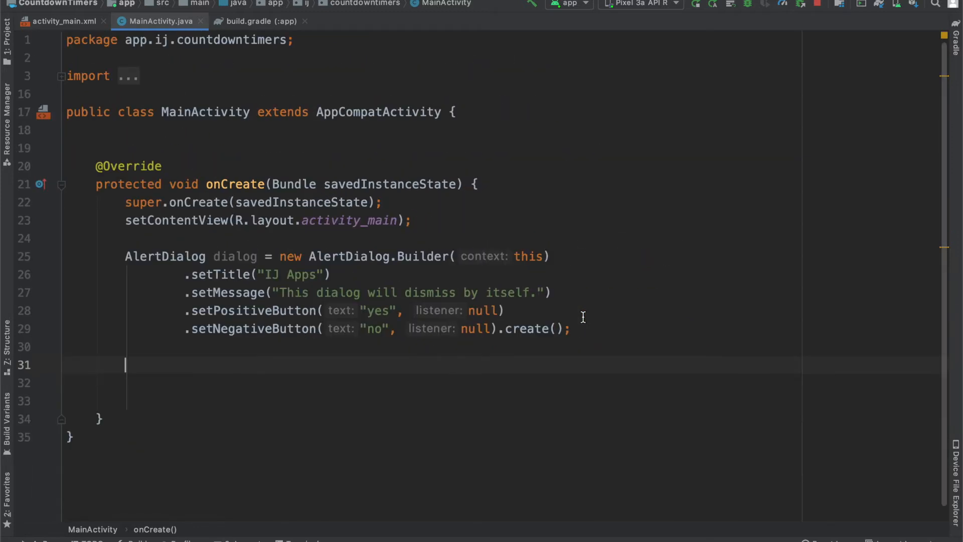
pyautogui.write('da')
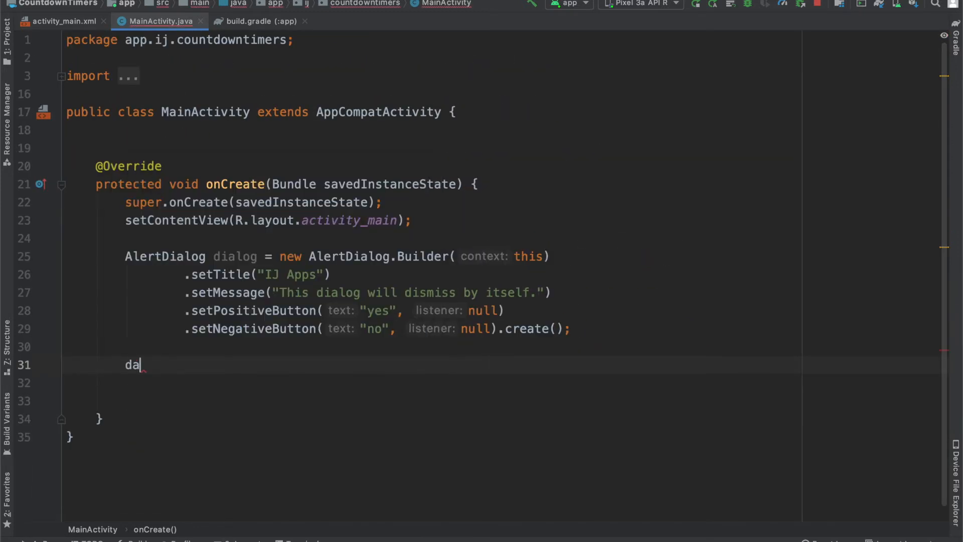
pyautogui.write('ialog.setOnShowListener();')
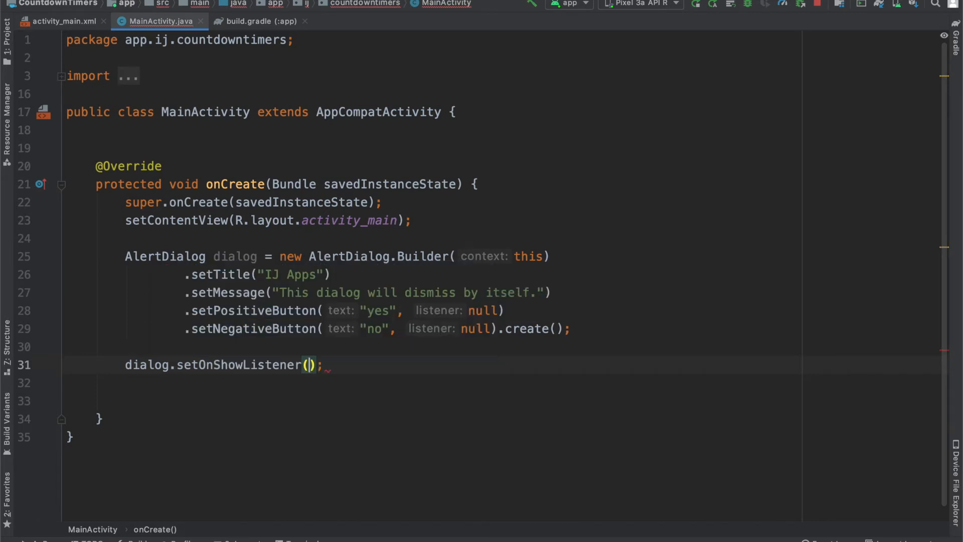
pyautogui.write('new On')
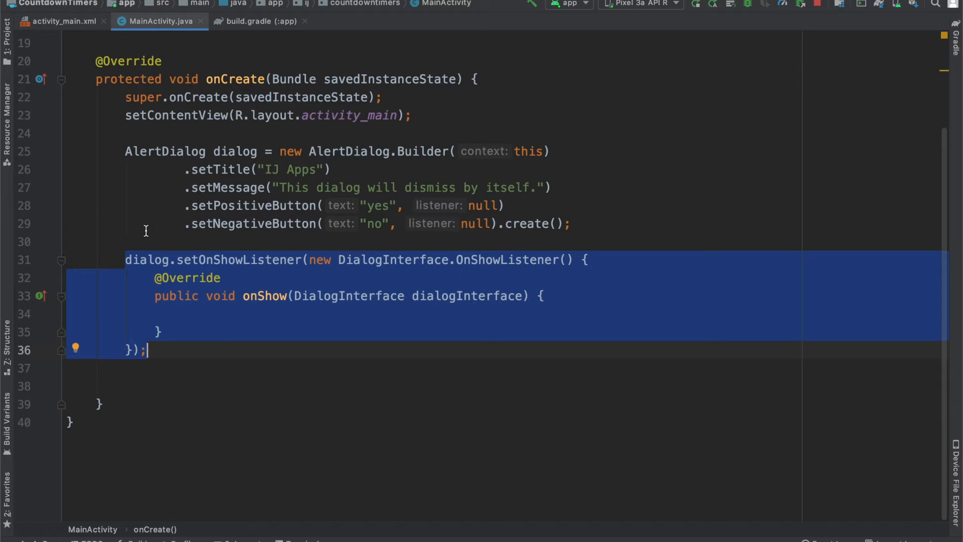
pyautogui.moveTo(181, 310)
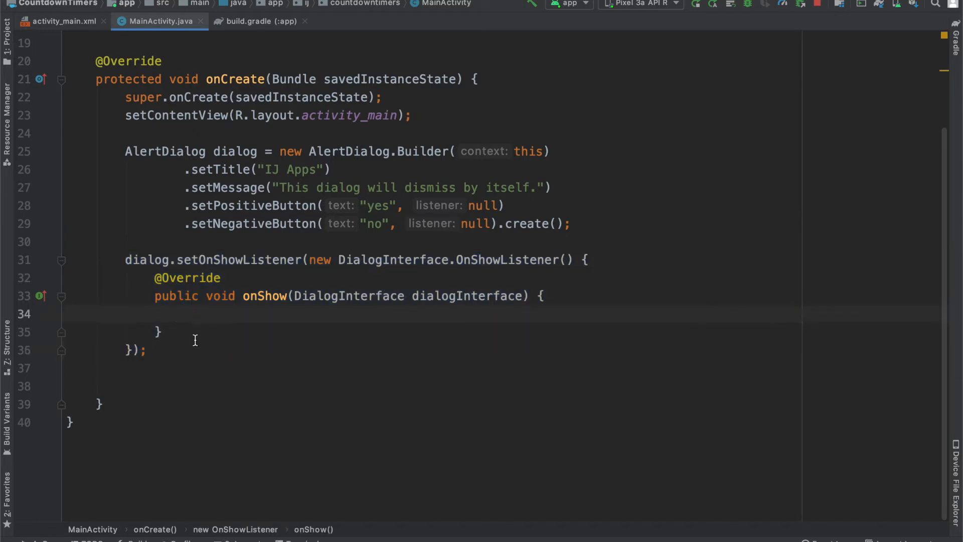
pyautogui.moveTo(222, 330)
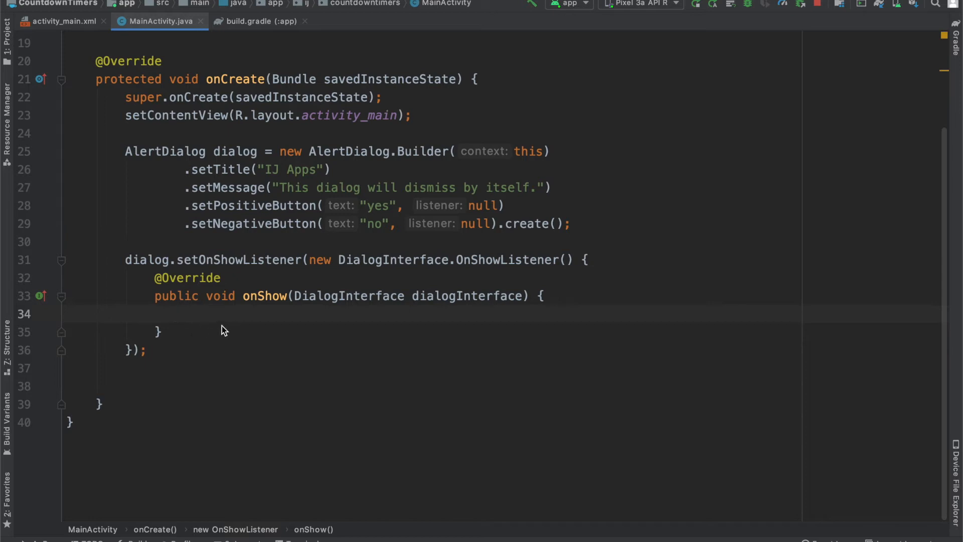
pyautogui.moveTo(207, 329)
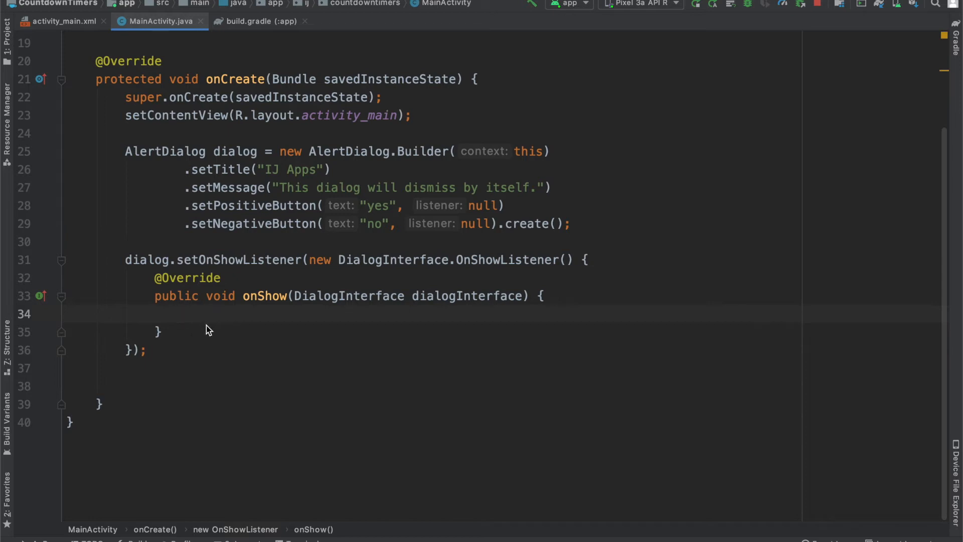
# Step: Declare Button noButton = dialog.getButton(AlertDialog.BUTTON_NEGATIVE) and make dialog final via the quick-fix
pyautogui.write('Button')
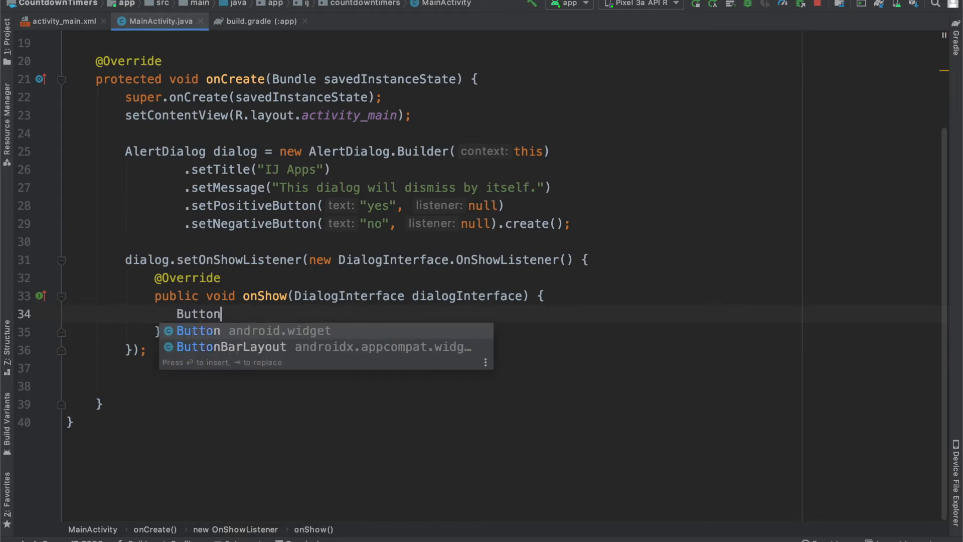
pyautogui.write('noButton =')
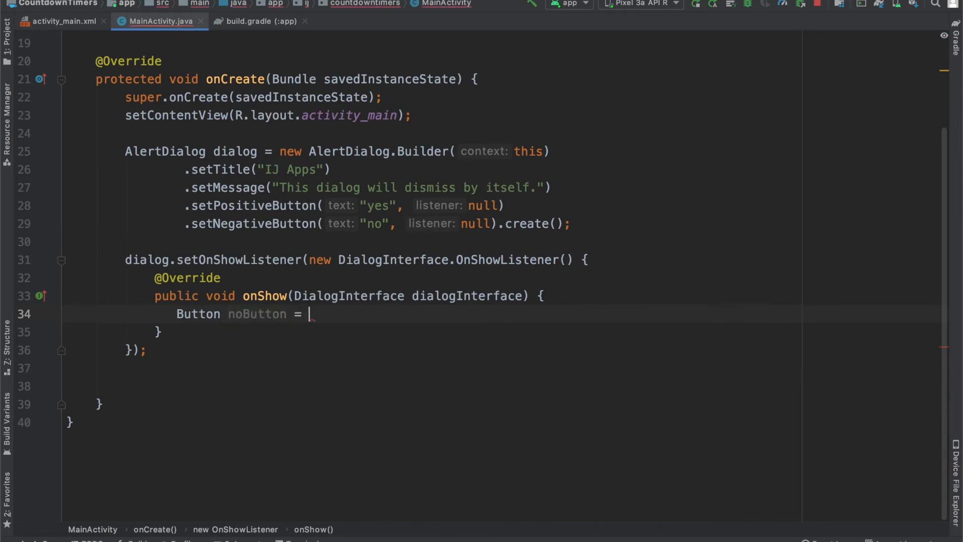
pyautogui.write('dialog')
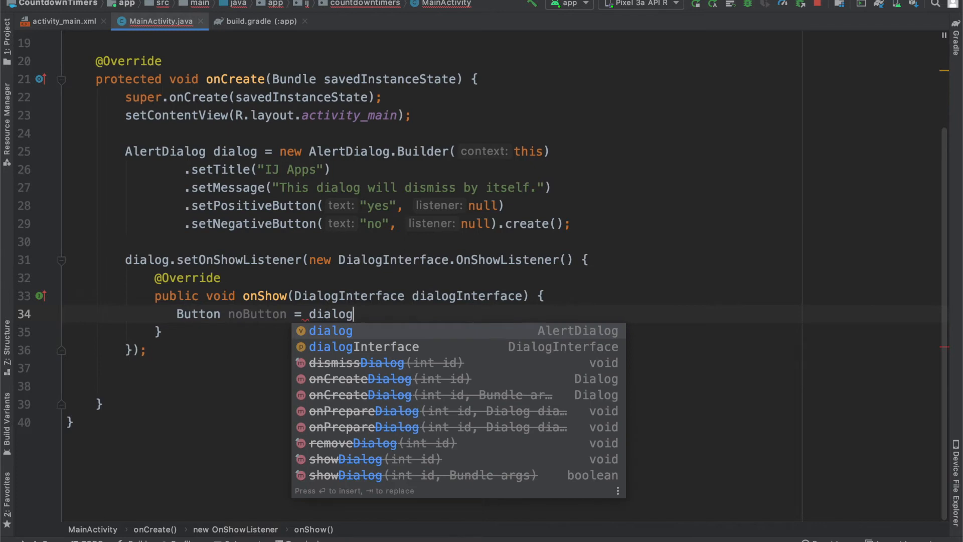
pyautogui.write('.getButton(')
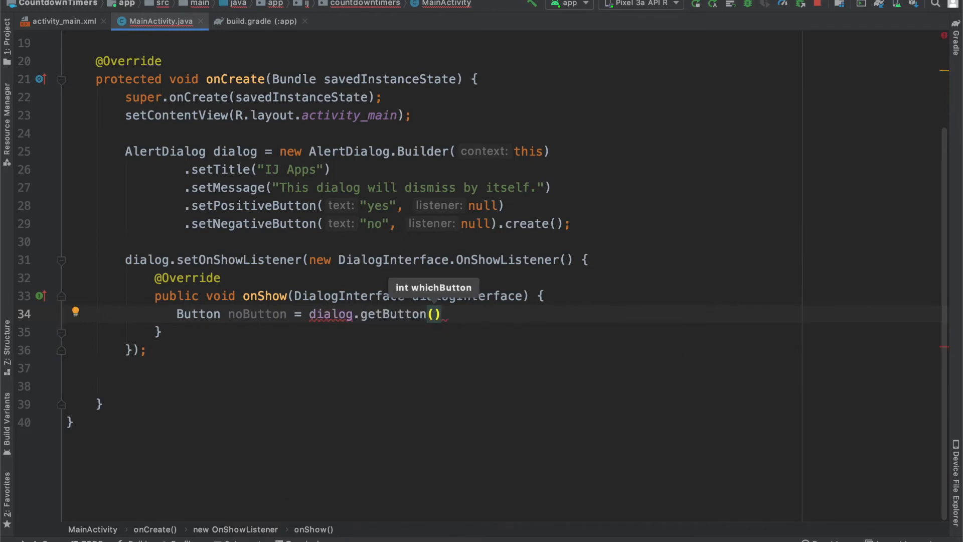
pyautogui.write('AlertDialog.BUTTON_NEGATIVE')
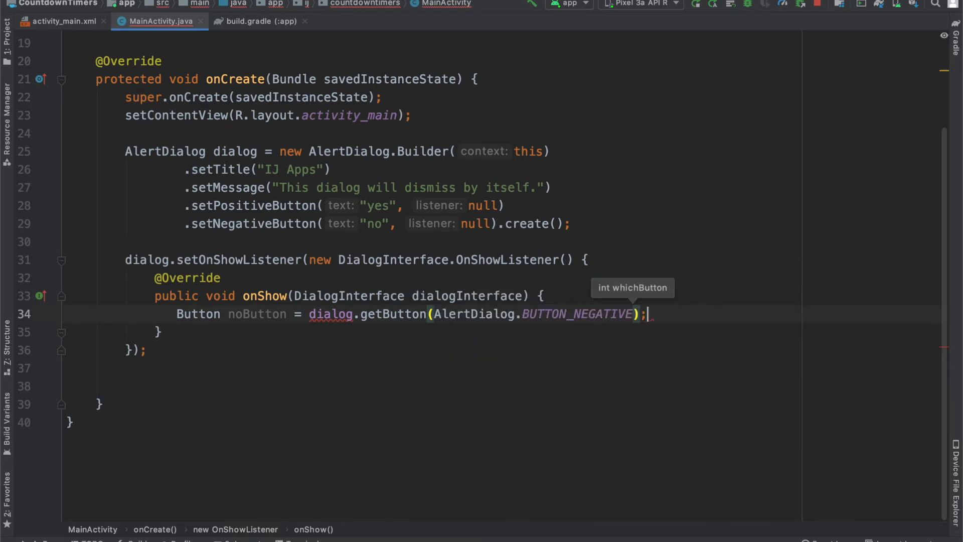
pyautogui.press('enter')
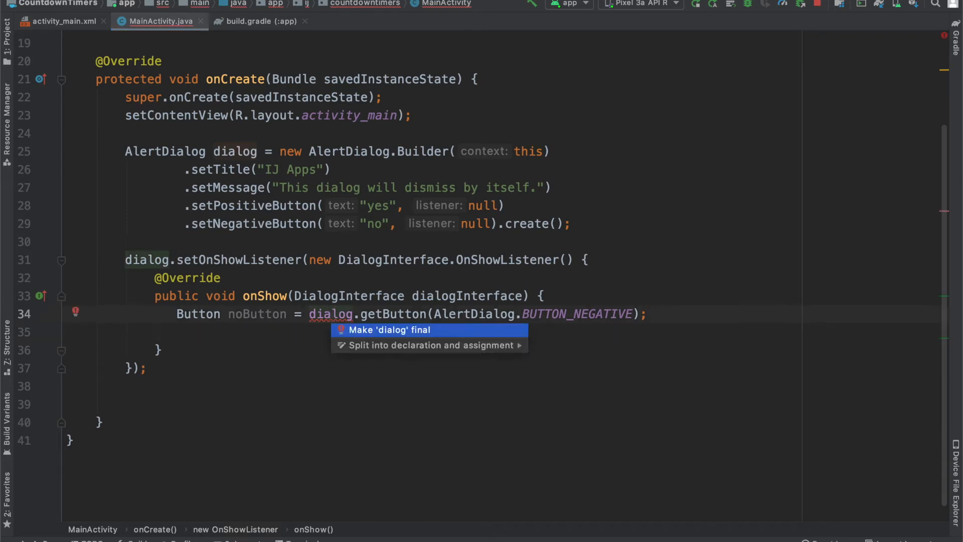
pyautogui.click(389, 330)
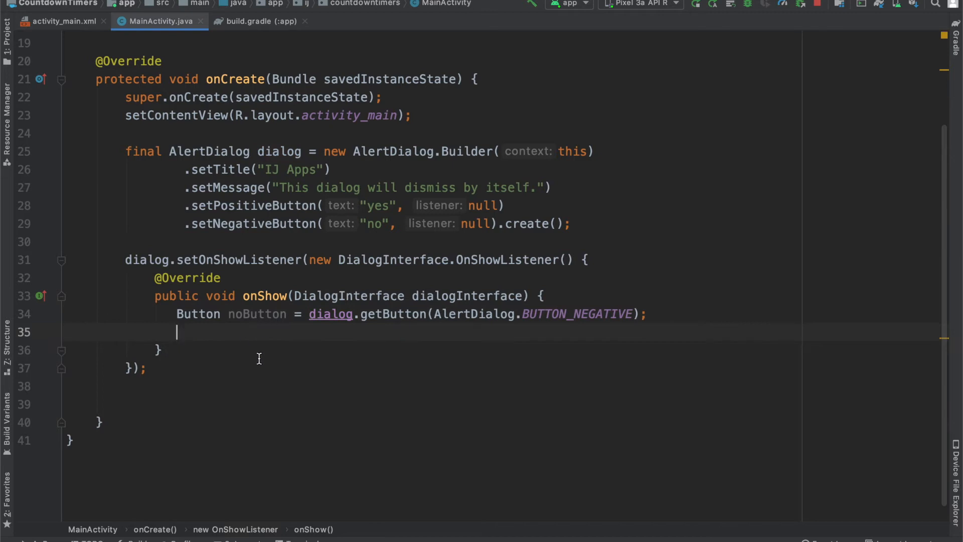
# Step: Create new CountDownTimer(5000, 1000) inside onShow with generated empty onTick and onFinish overrides
pyautogui.write('new CountDownTimer(')
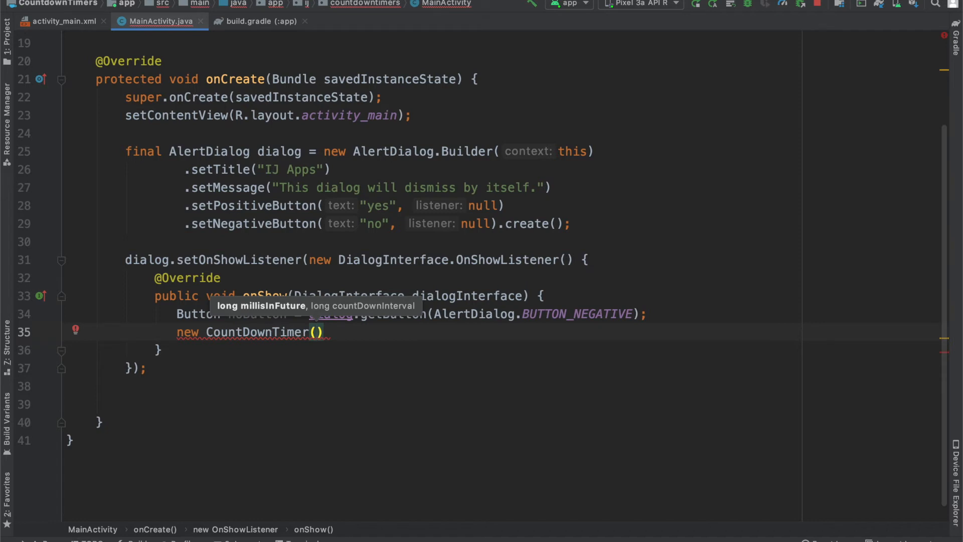
pyautogui.write('5000,')
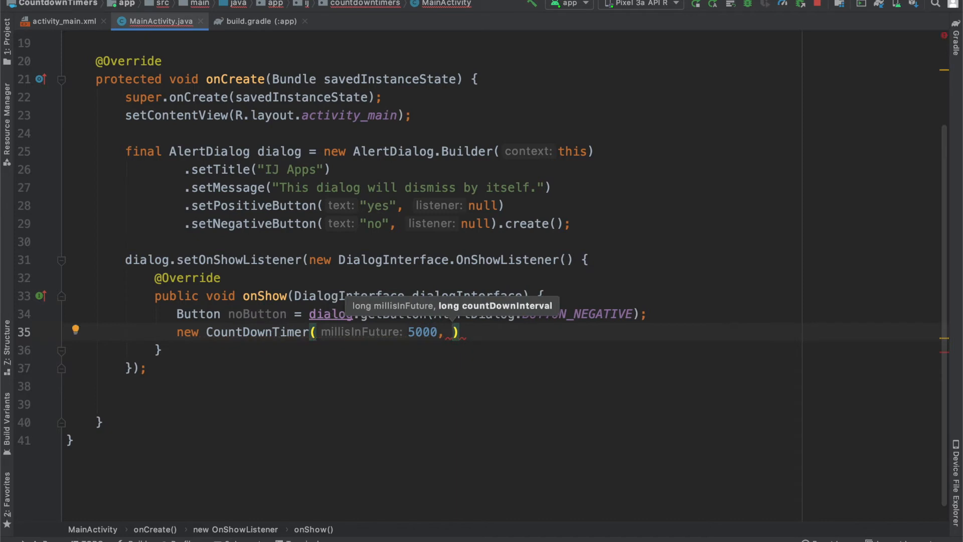
pyautogui.write('1000')
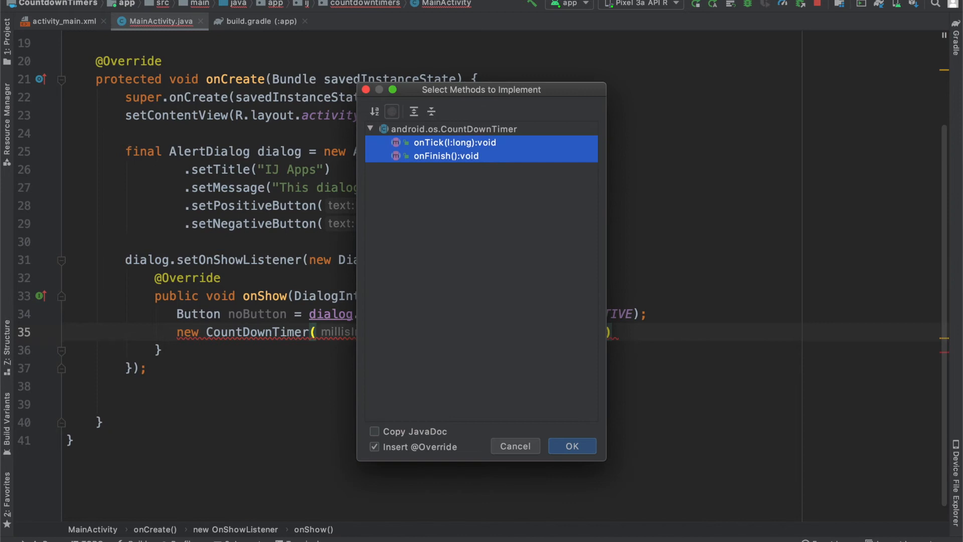
pyautogui.click(571, 445)
pyautogui.write('};')
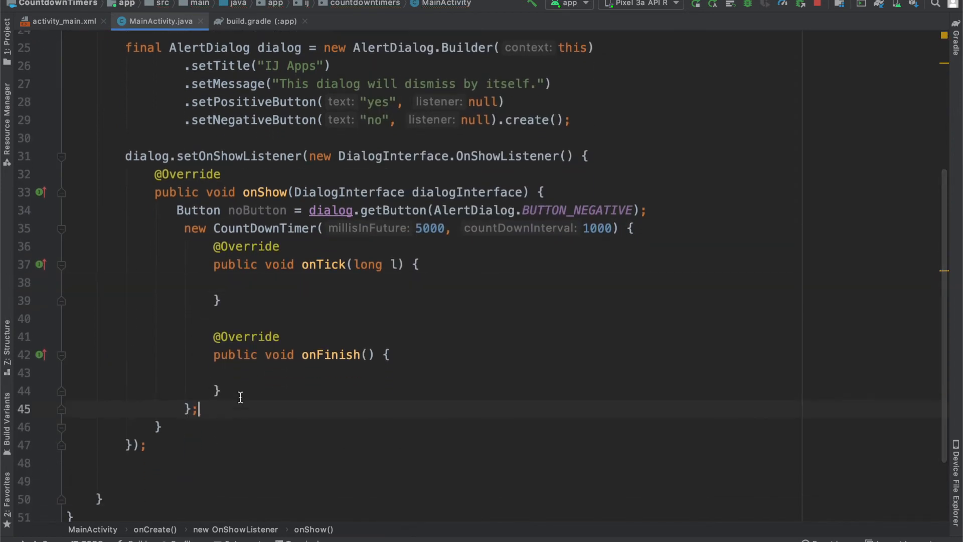
pyautogui.click(261, 282)
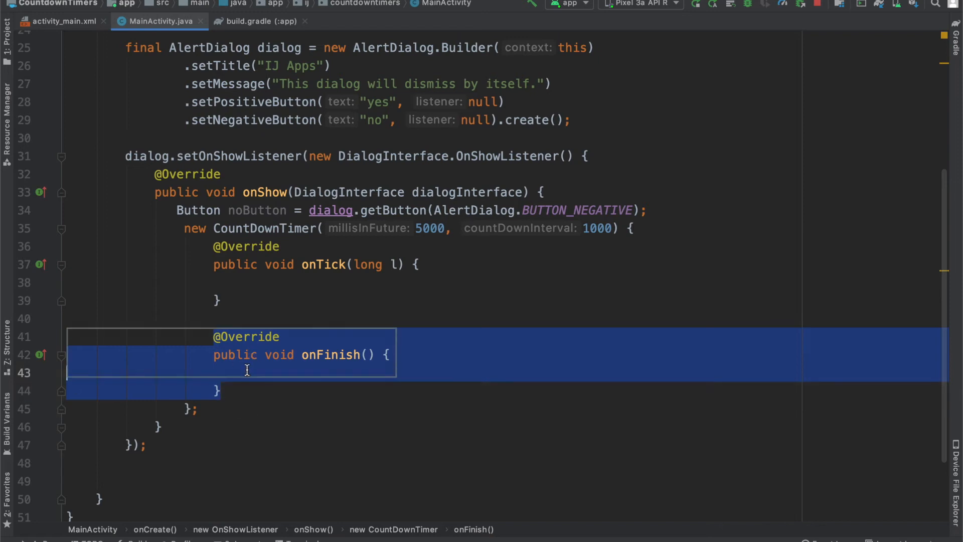
# Step: In onTick, set noButton's text to "Close (" plus l/1000, making noButton final
pyautogui.click(254, 282)
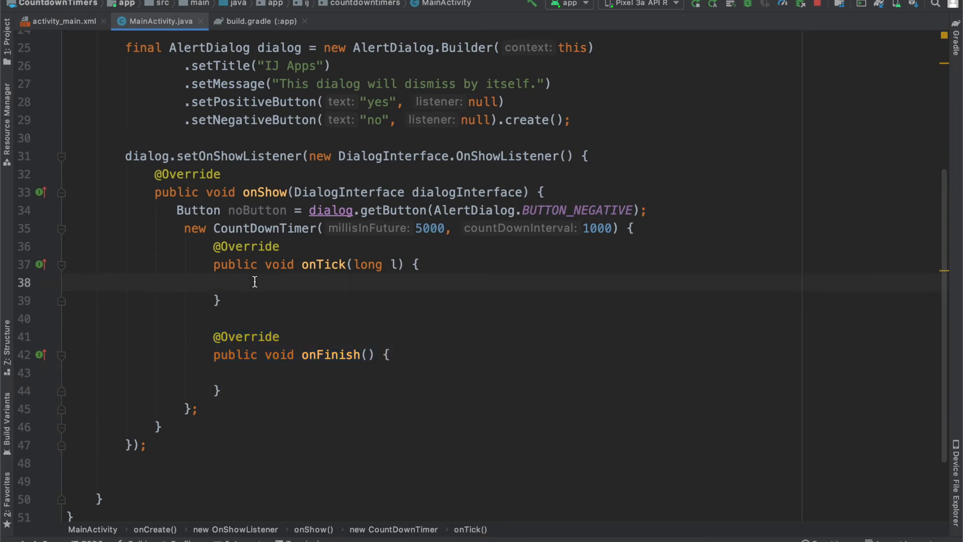
pyautogui.write('noButton.setText();')
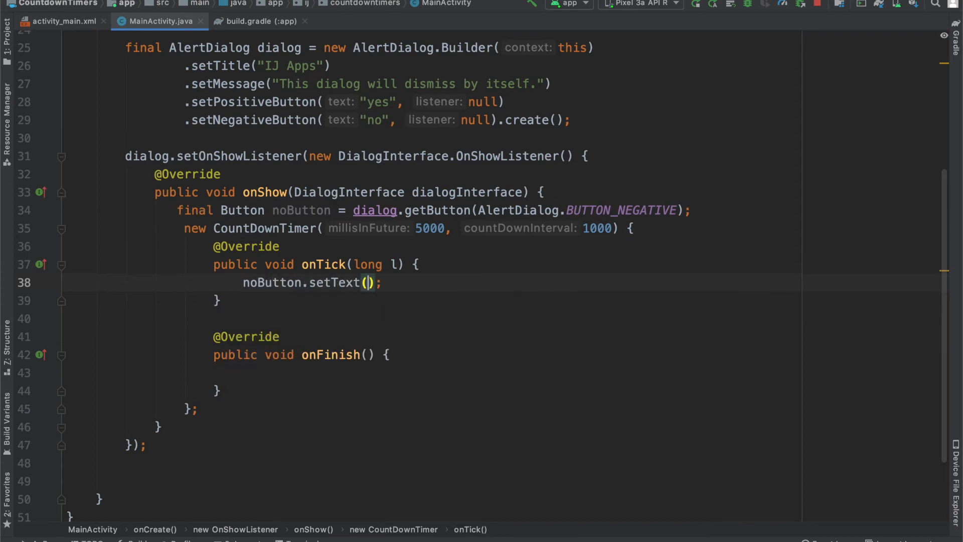
pyautogui.write('"Close"')
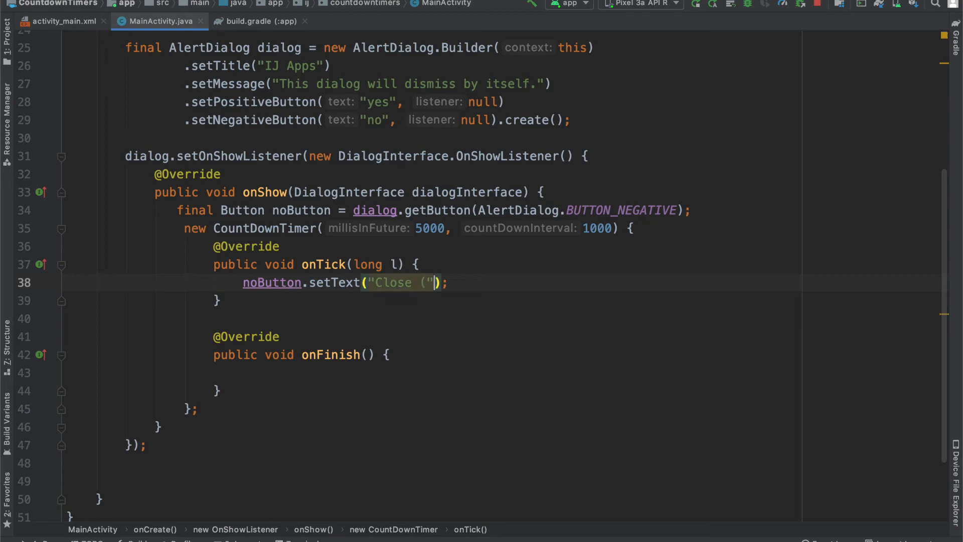
pyautogui.write('+')
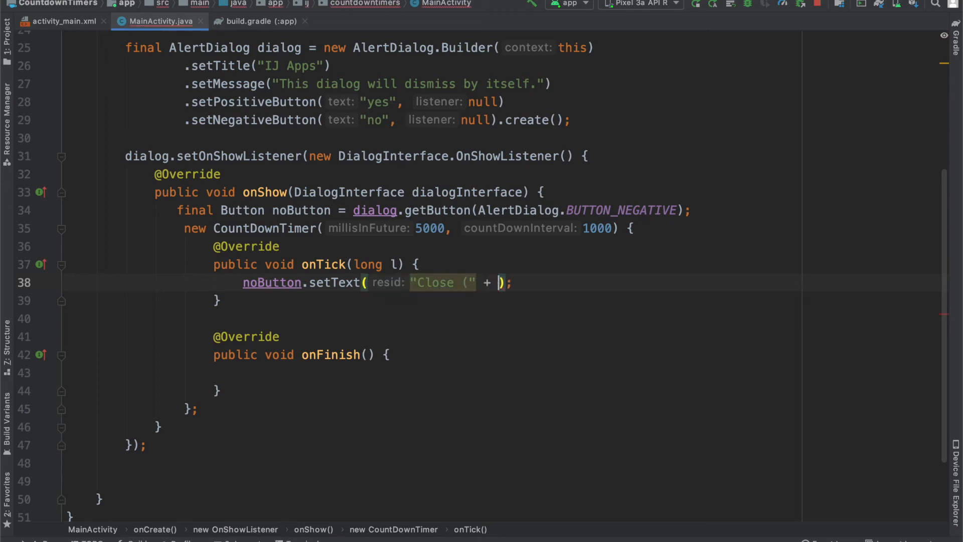
pyautogui.write('(')
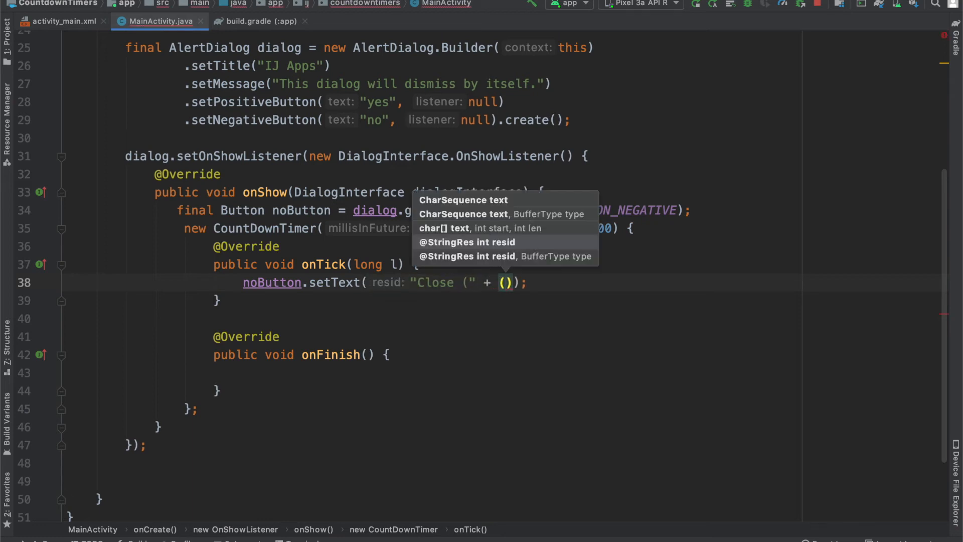
pyautogui.write('l')
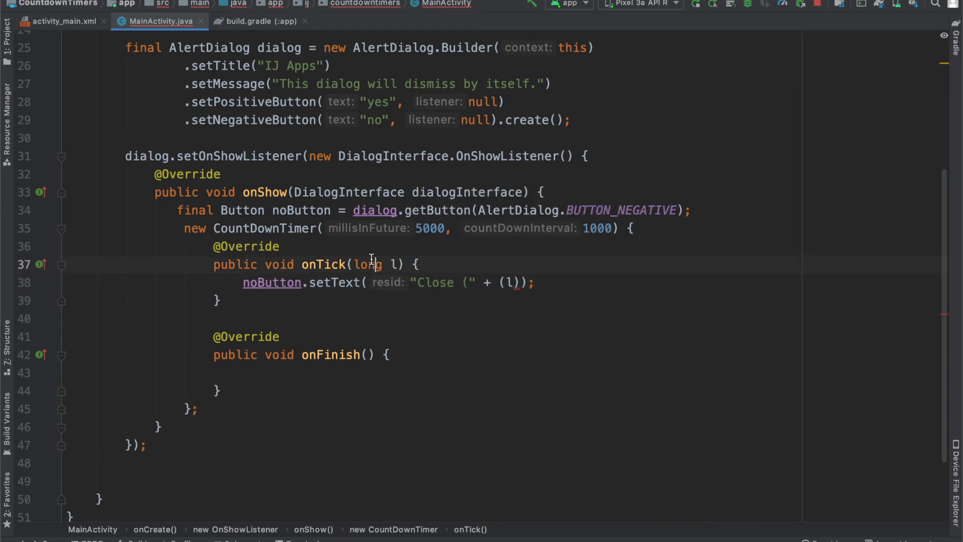
pyautogui.doubleClick(367, 264)
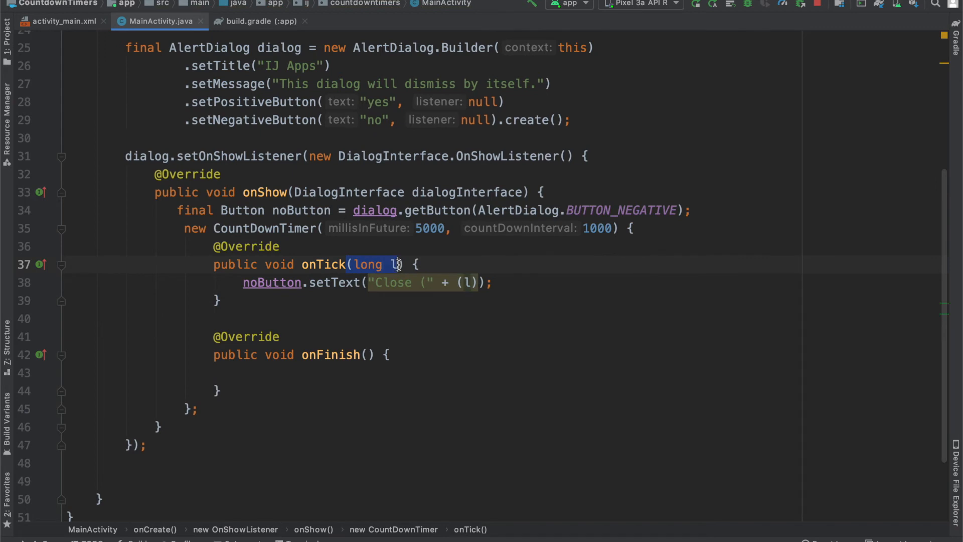
pyautogui.write('/')
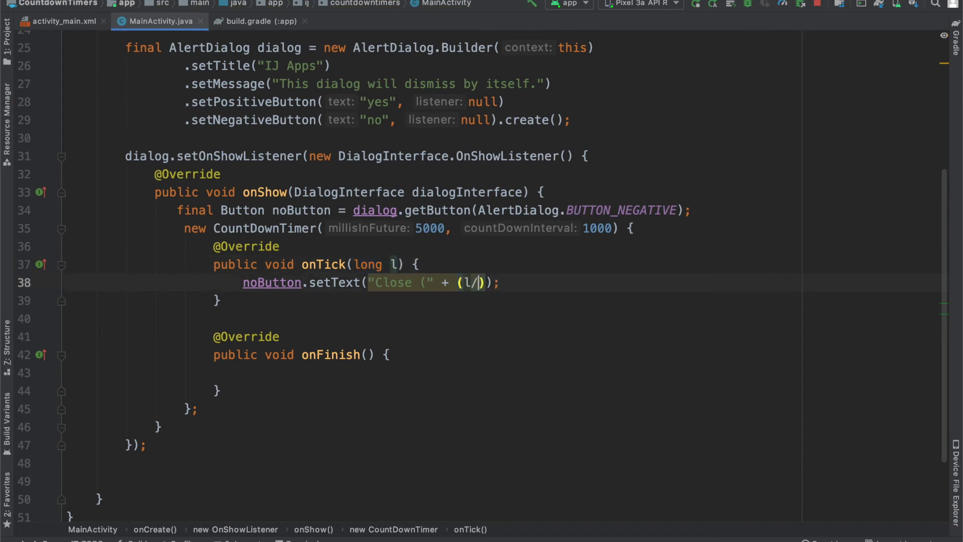
pyautogui.write('000')
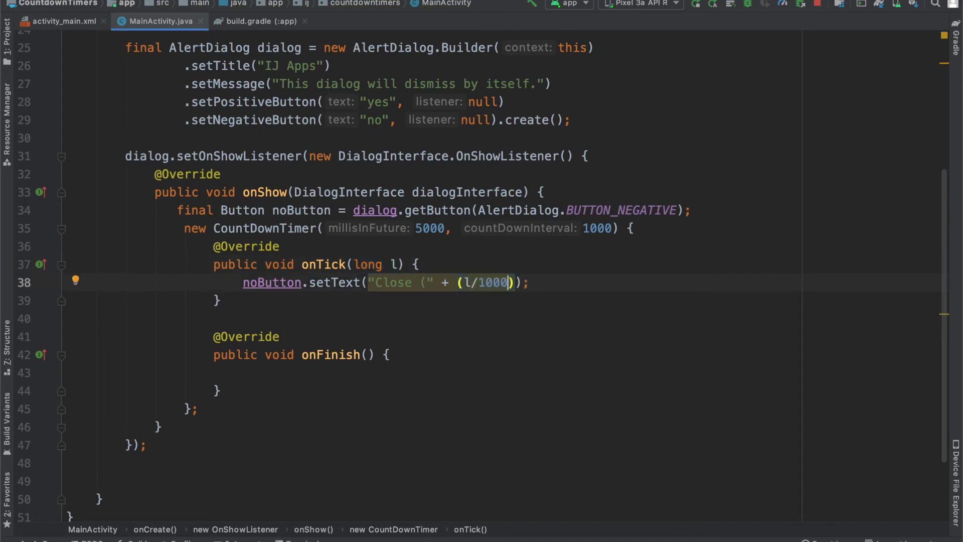
# Step: Wrap the division as ((l/1000) + 1) so the label shows remaining seconds plus one, then ")"
pyautogui.click(455, 283)
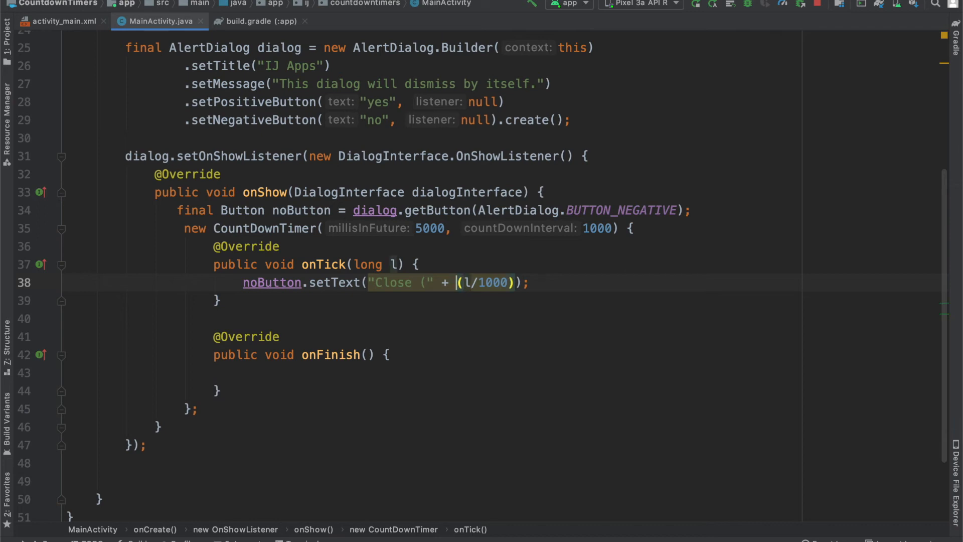
pyautogui.write('(')
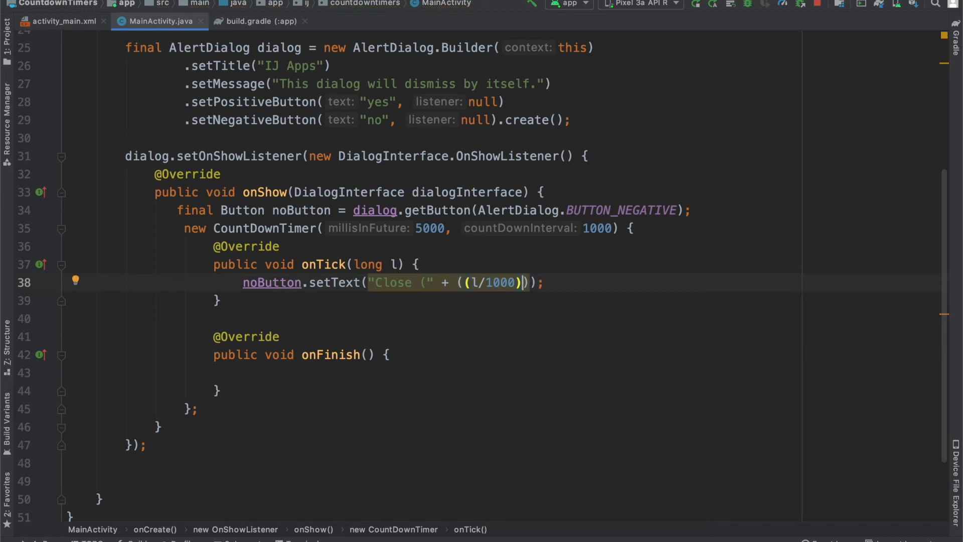
pyautogui.click(470, 283)
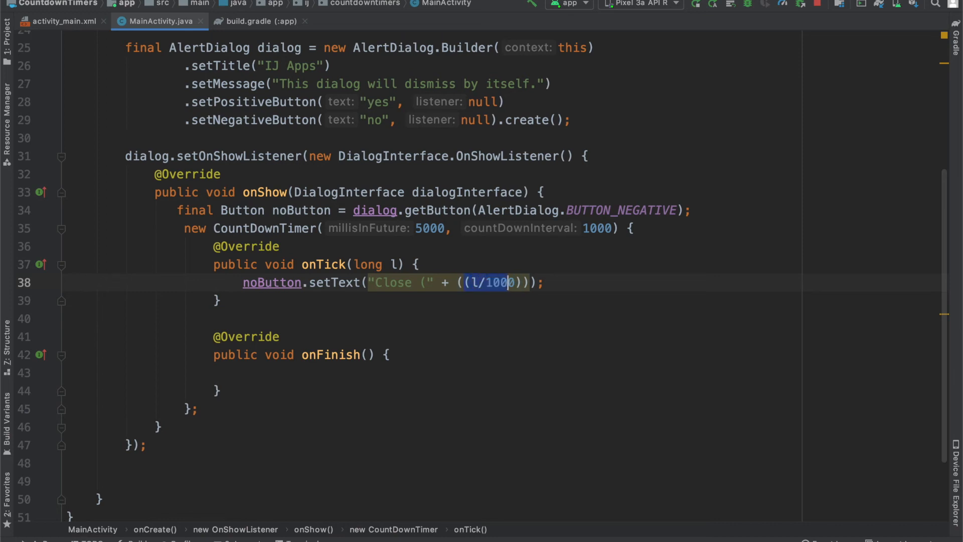
pyautogui.write('+ 1')
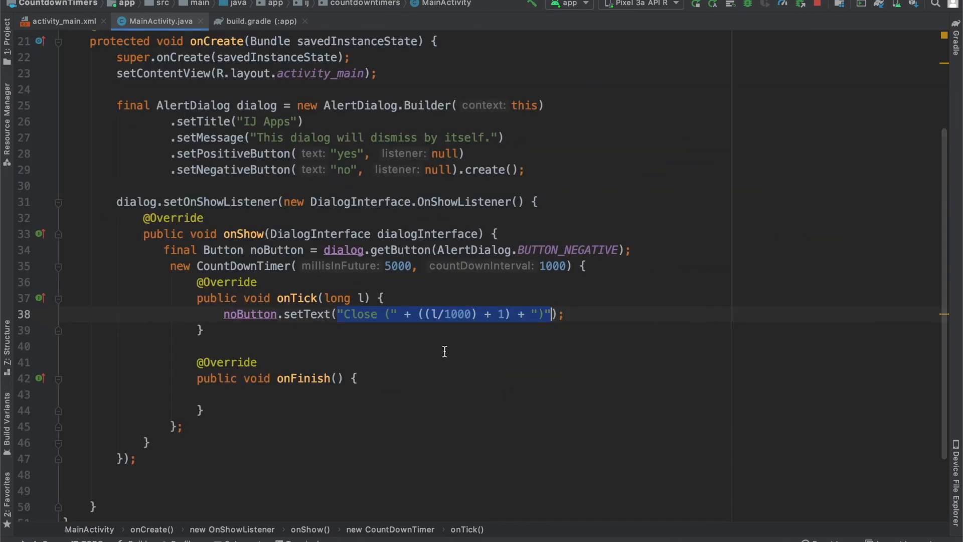
# Step: In onFinish, write if(dialog.isShowing()) dialog.dismiss();
pyautogui.click(279, 348)
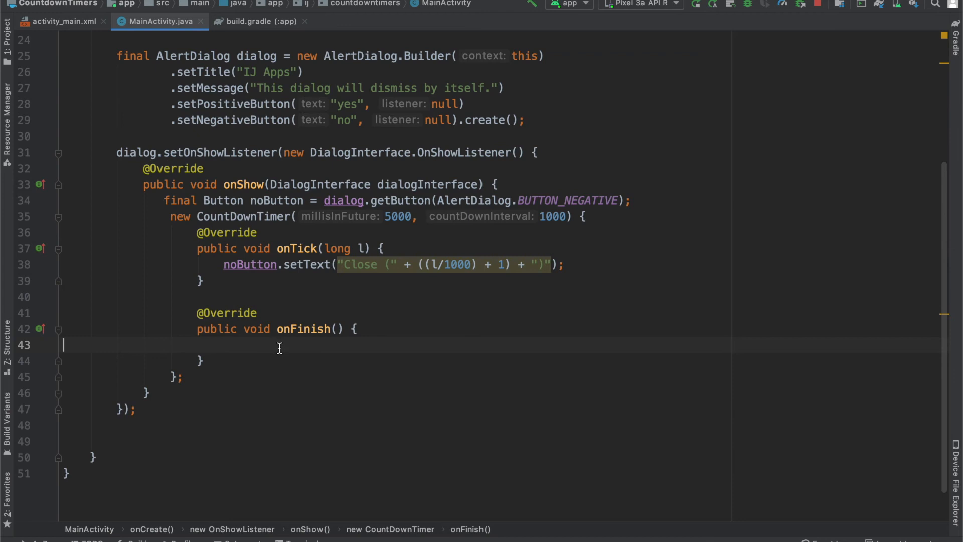
pyautogui.moveTo(270, 248)
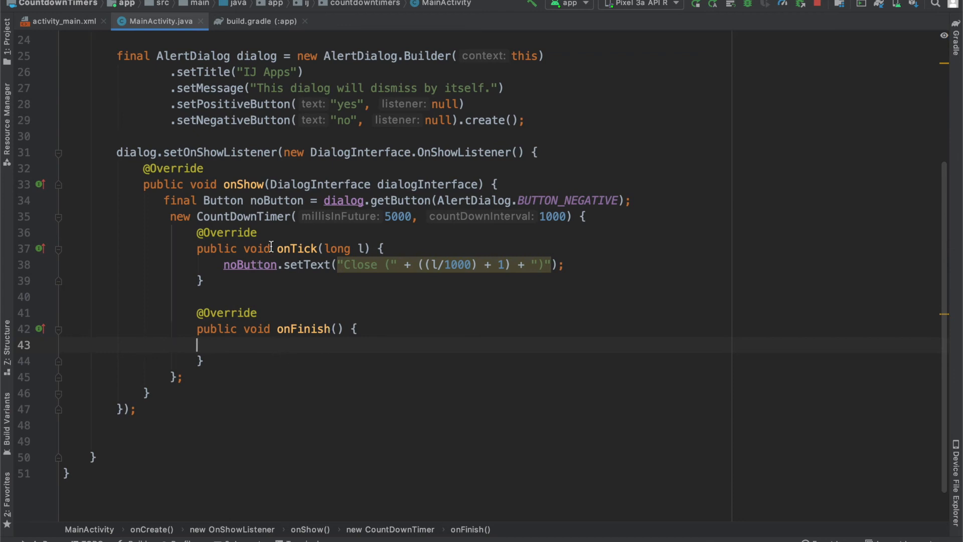
pyautogui.moveTo(245, 350)
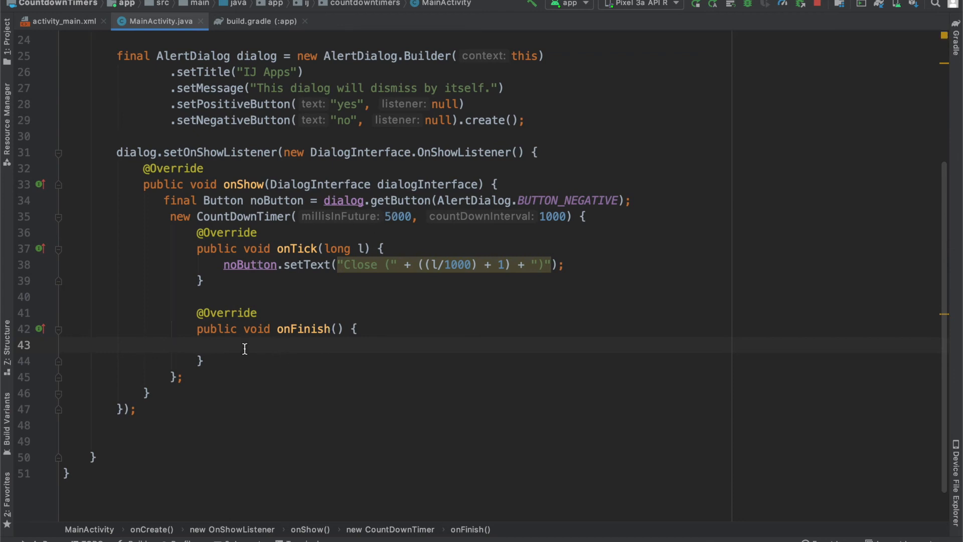
pyautogui.write('if(')
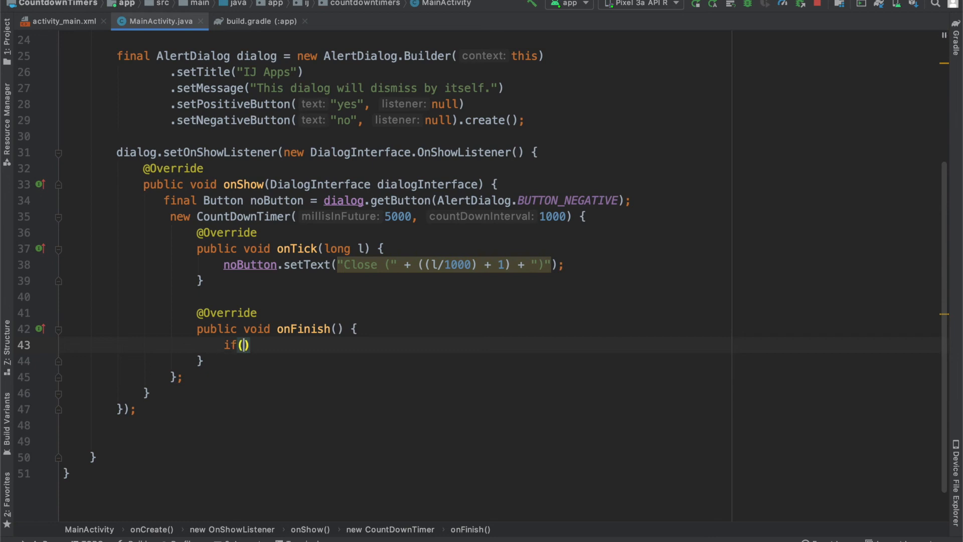
pyautogui.write('di')
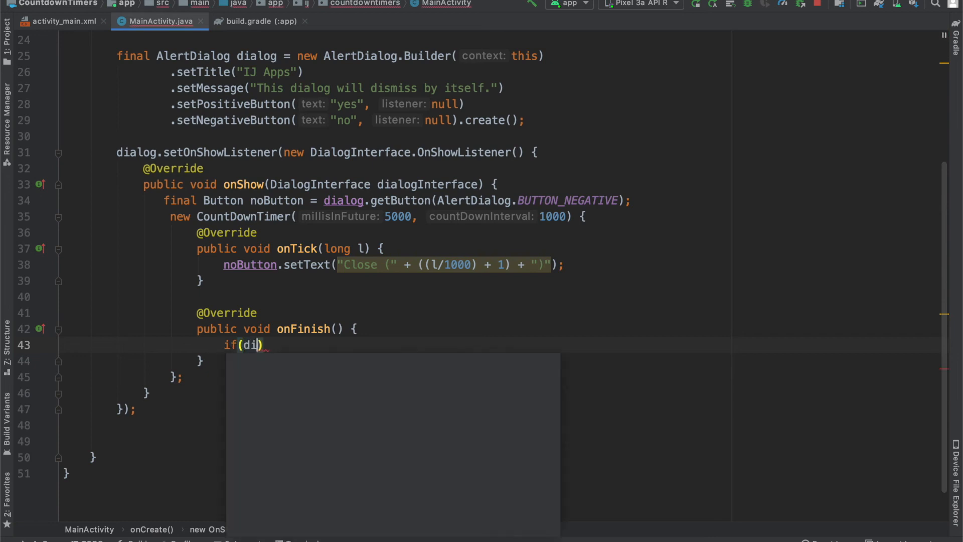
pyautogui.write('alog.isShowing(')
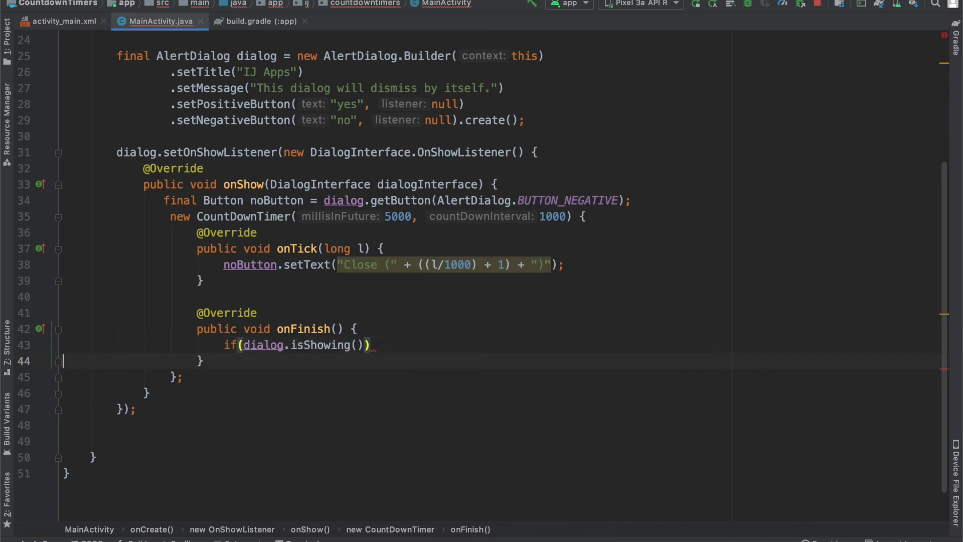
pyautogui.write('dialog.dismiss();')
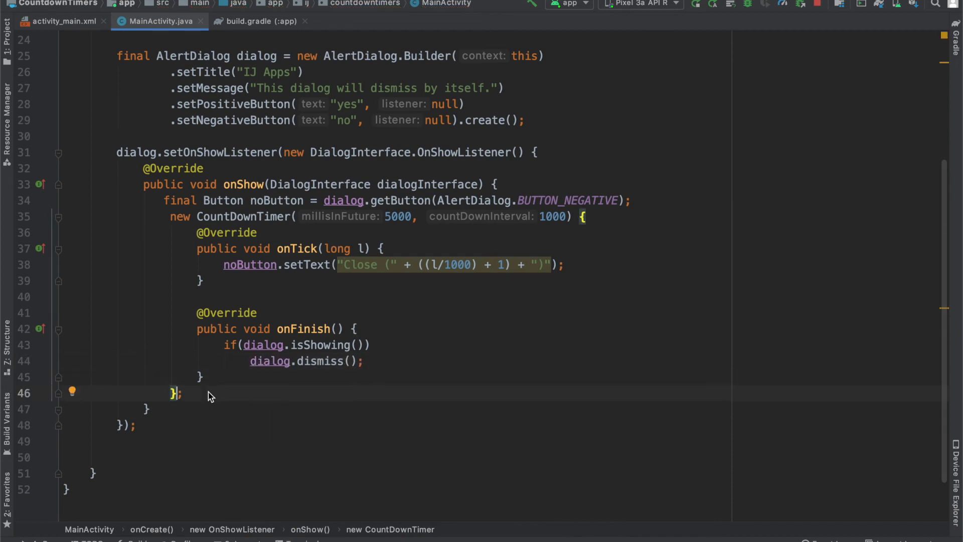
pyautogui.moveTo(240, 342)
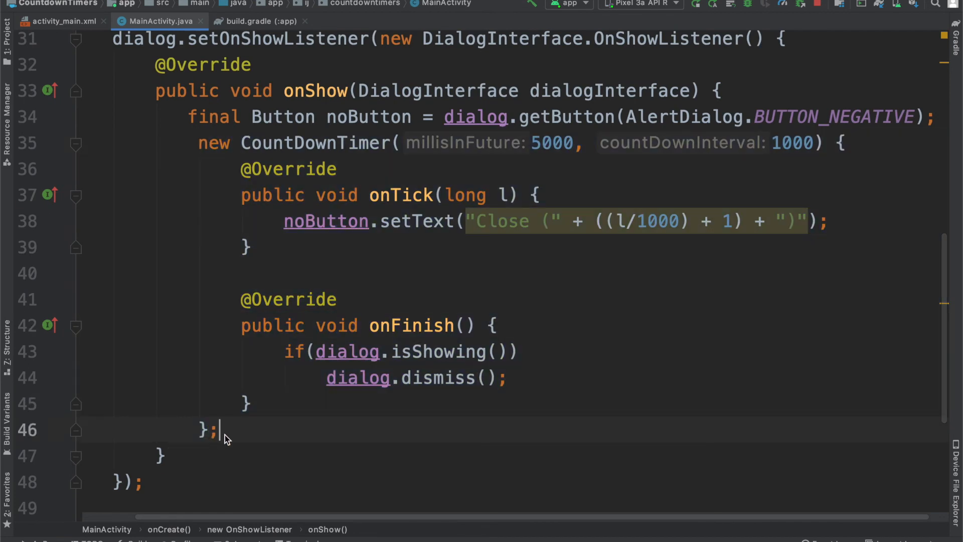
# Step: Call .start() on the CountDownTimer and add dialog.show() at the end of onCreate
pyautogui.write('.start(')
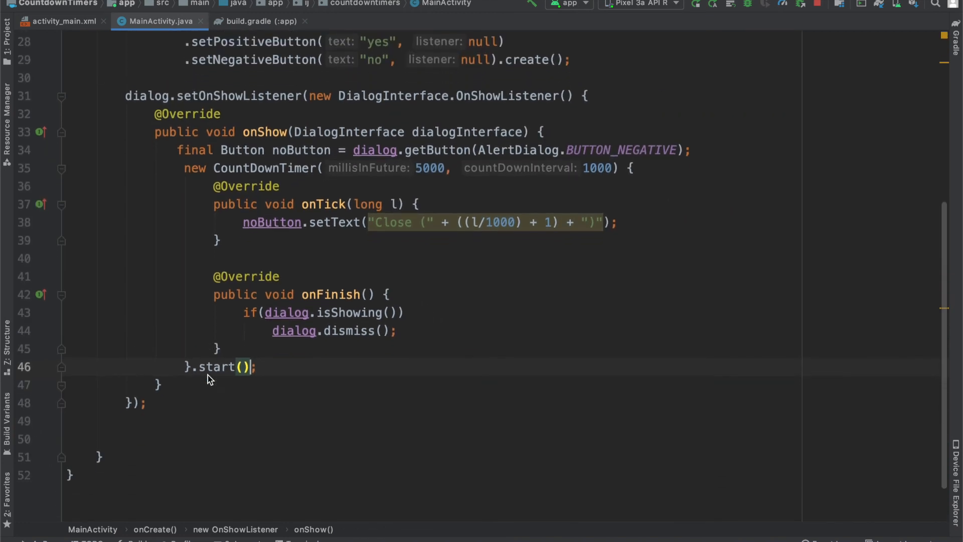
pyautogui.scroll(3)
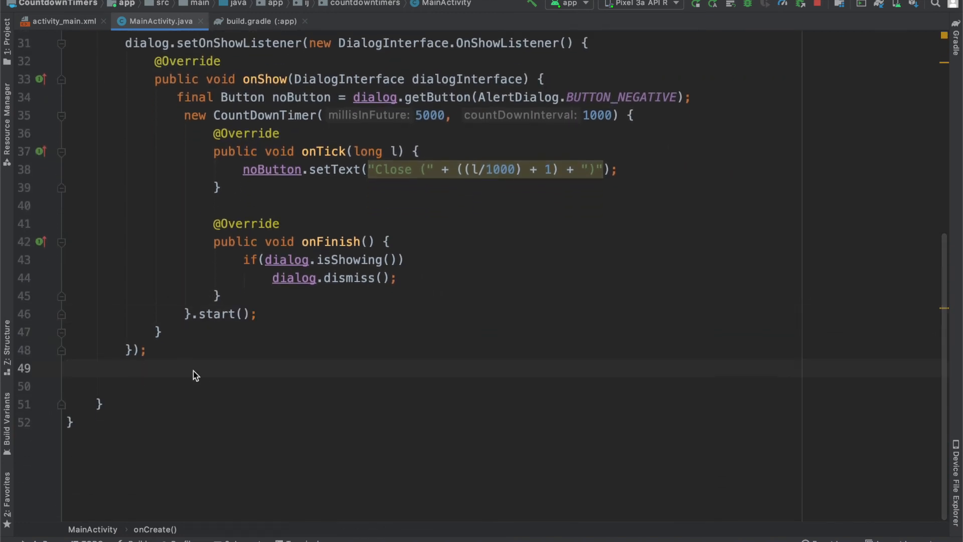
pyautogui.write('dialog.show();')
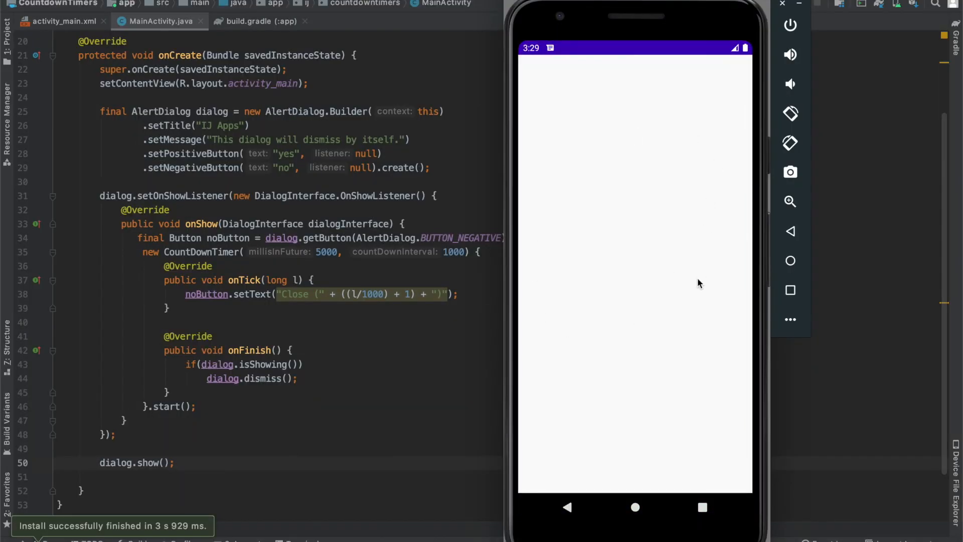
pyautogui.moveTo(694, 287)
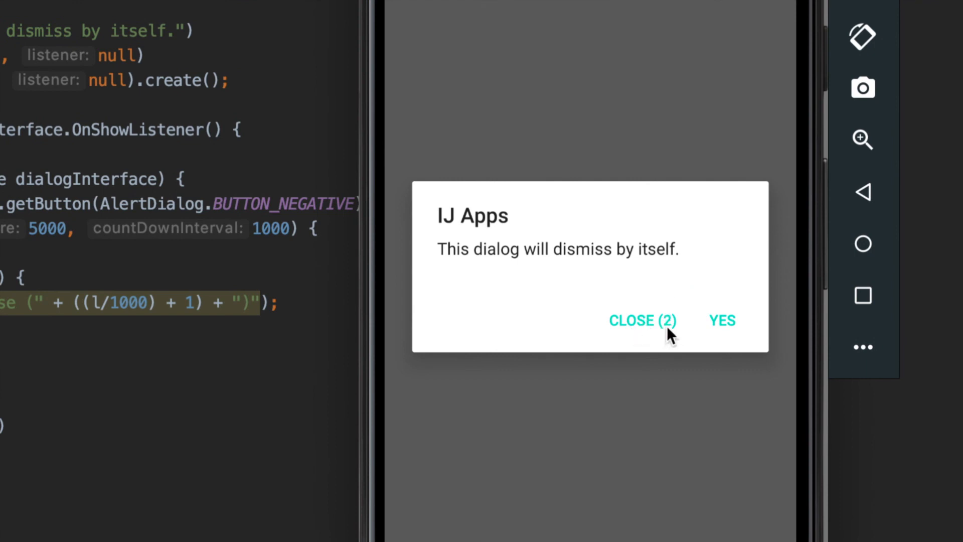
# Step: Run the app on the Pixel 3a emulator and tap the counting-down Close button to dismiss the dialog early
pyautogui.click(641, 320)
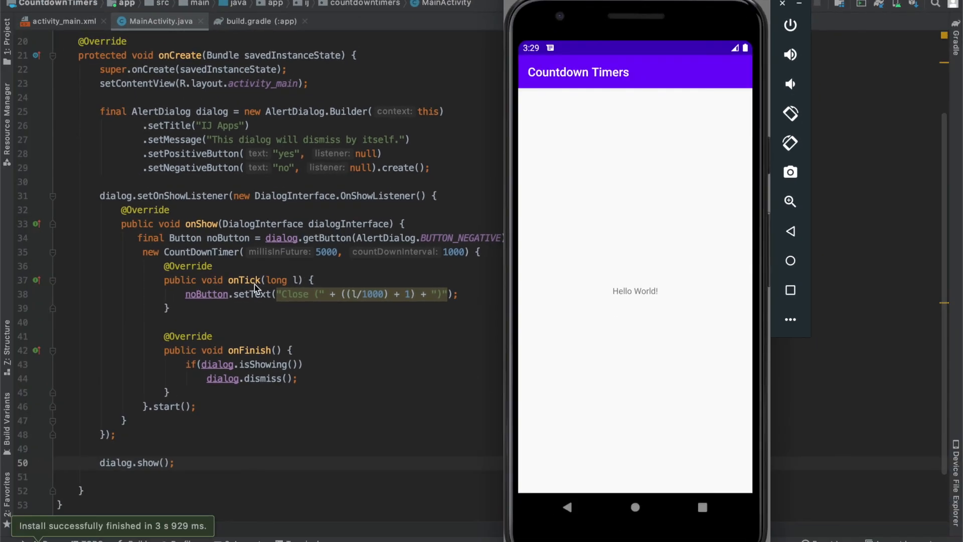
pyautogui.moveTo(207, 303)
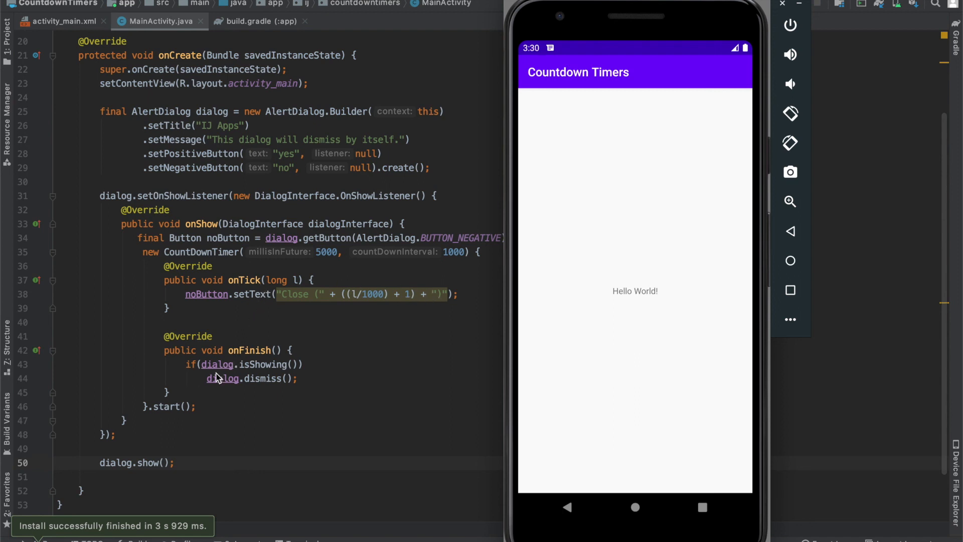
pyautogui.moveTo(217, 371)
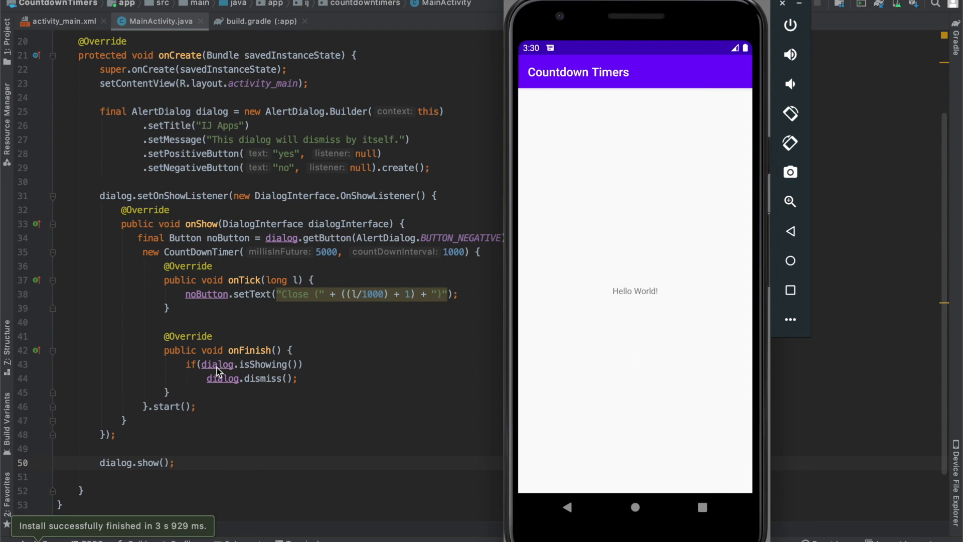
pyautogui.moveTo(231, 359)
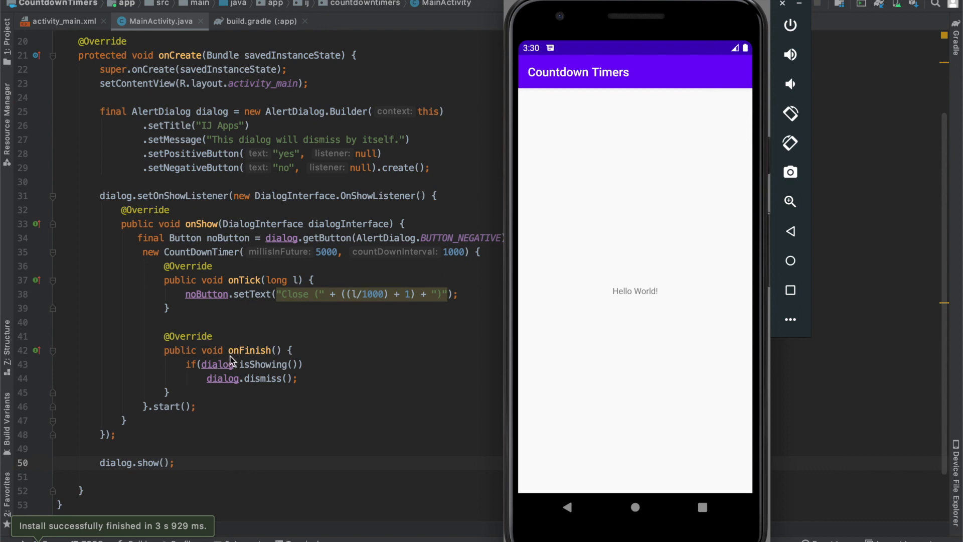